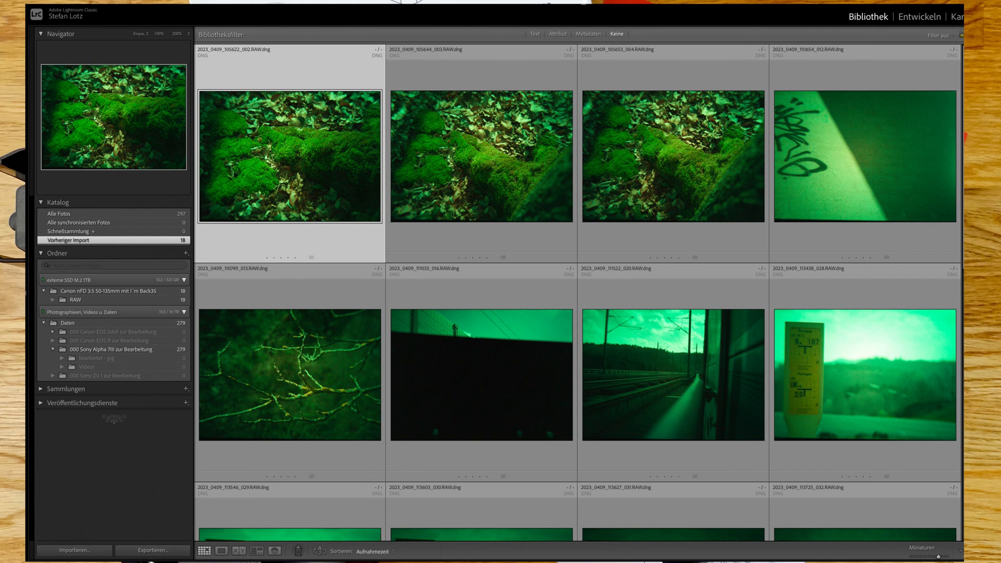
mouse_move(565, 405)
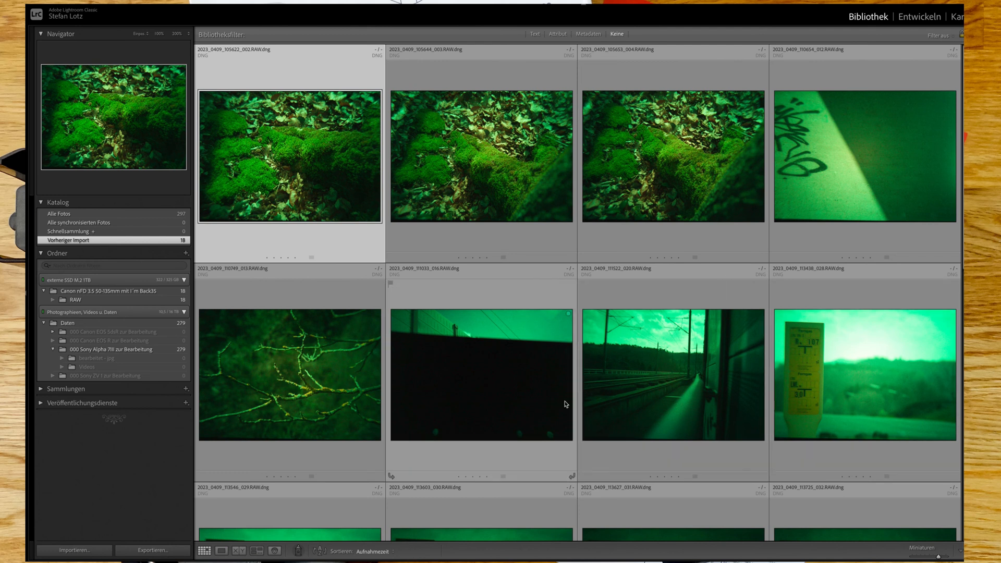